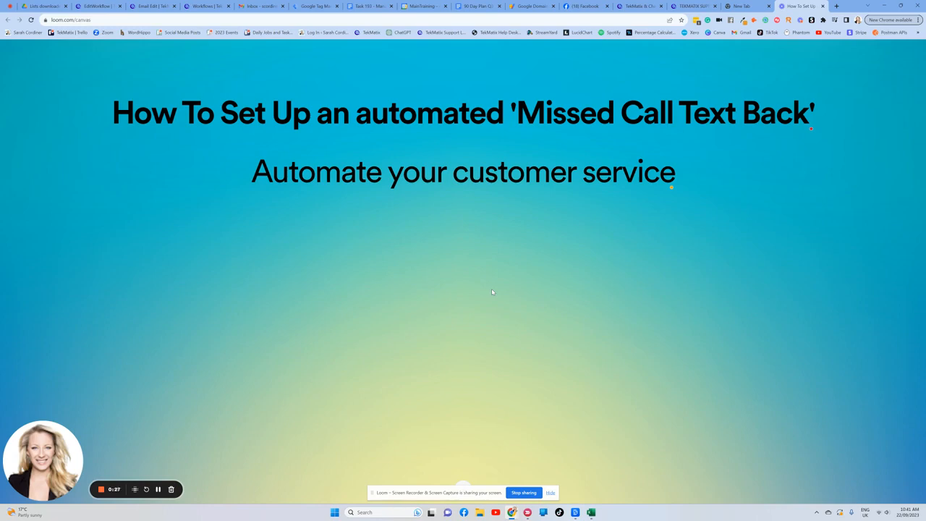
mouse_move(460, 271)
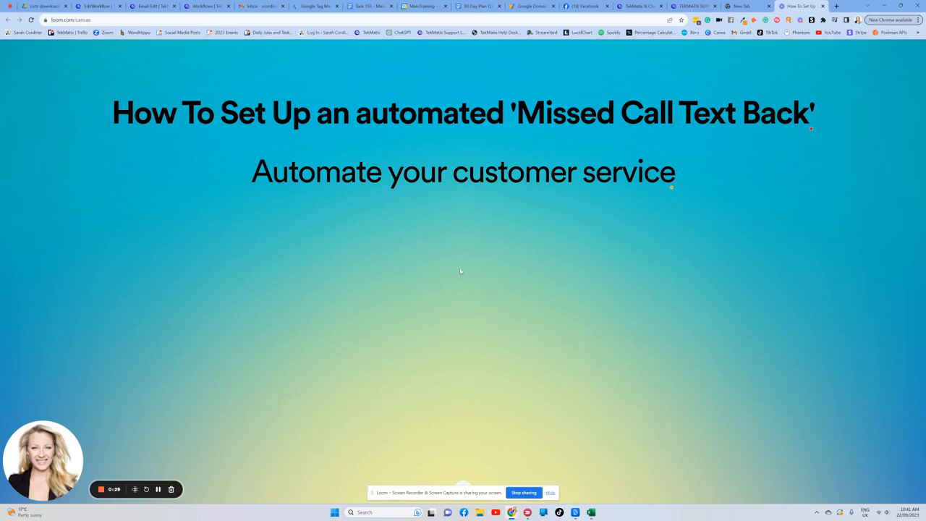
- Switch to the TekMatix tab showing the Automated Workflows list
click(203, 7)
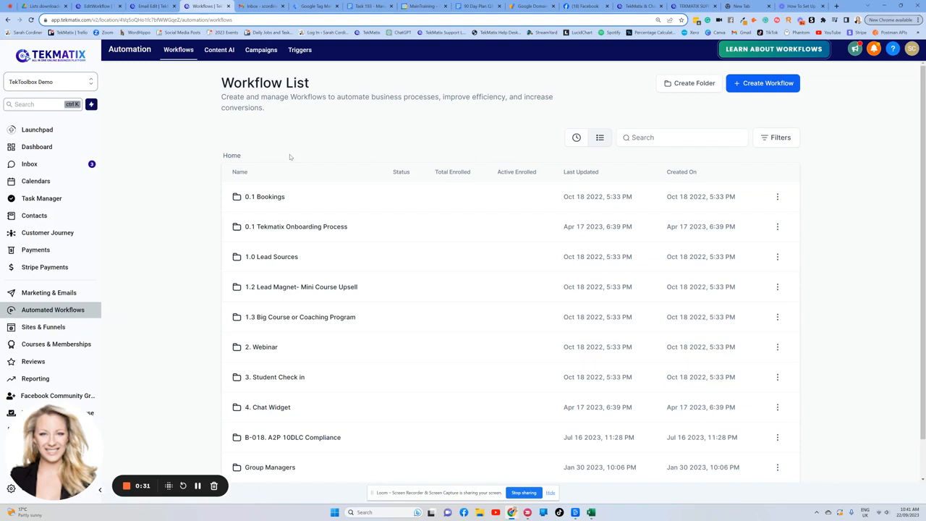
mouse_move(149, 259)
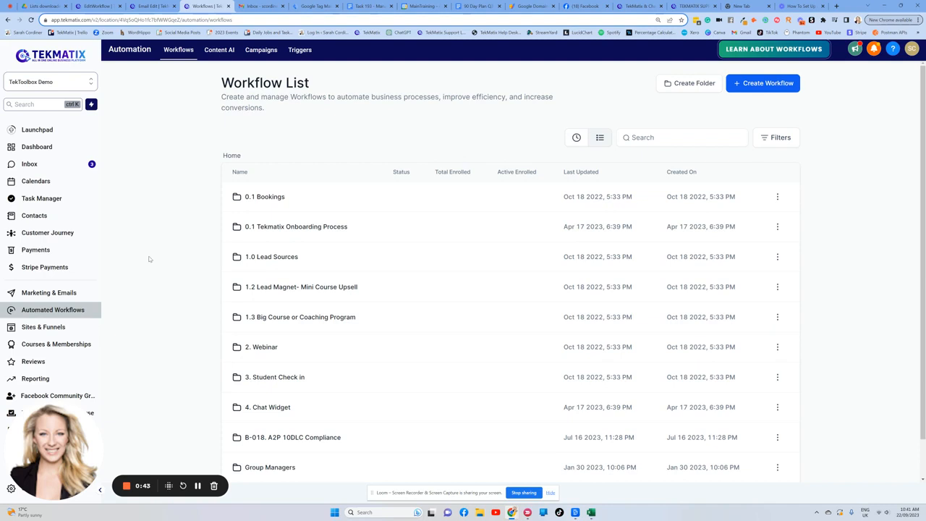
mouse_move(59, 293)
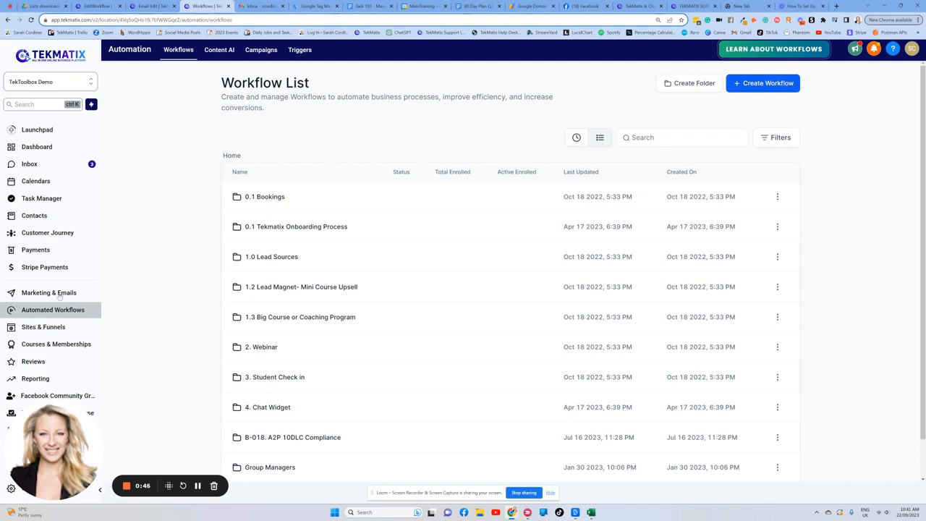
mouse_move(56, 310)
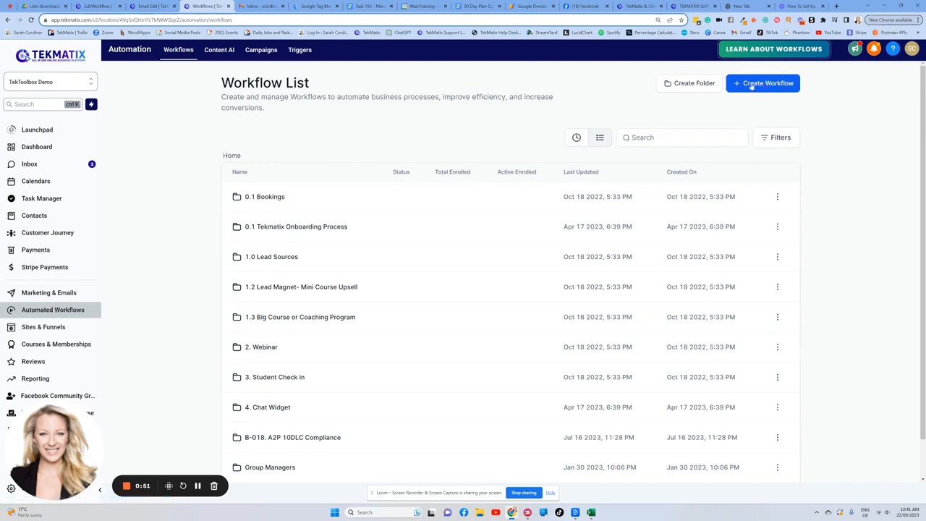
- Create a workflow from the 'Recipe - Auto Missed Call Text-Back' template
click(763, 83)
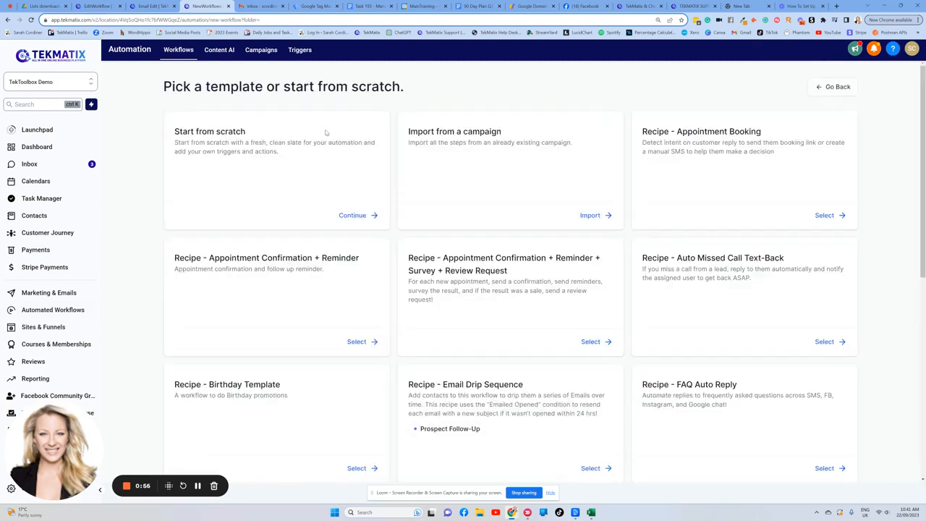
mouse_move(643, 175)
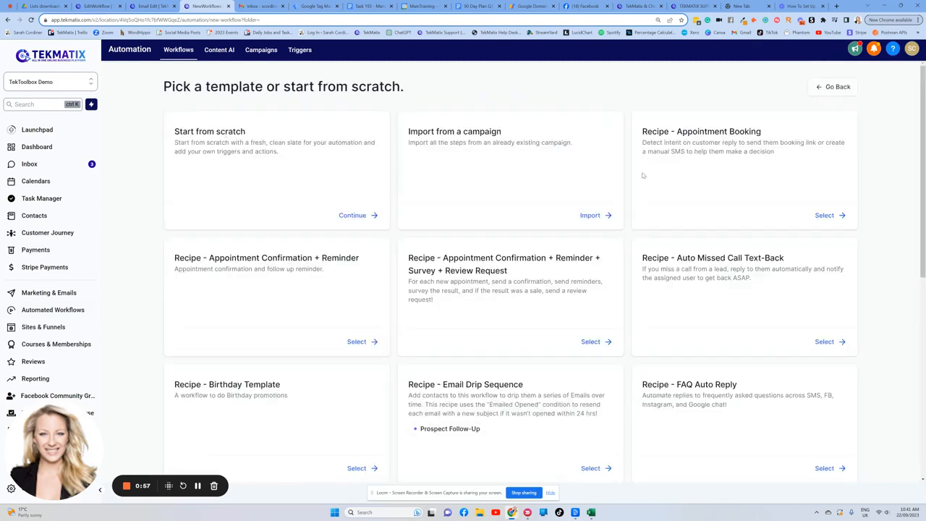
scroll(down, 3)
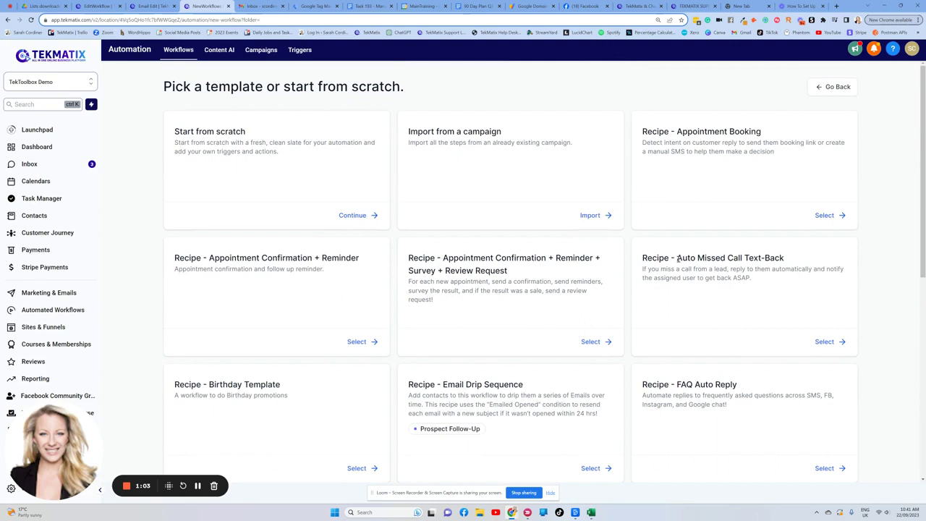
double_click(732, 257)
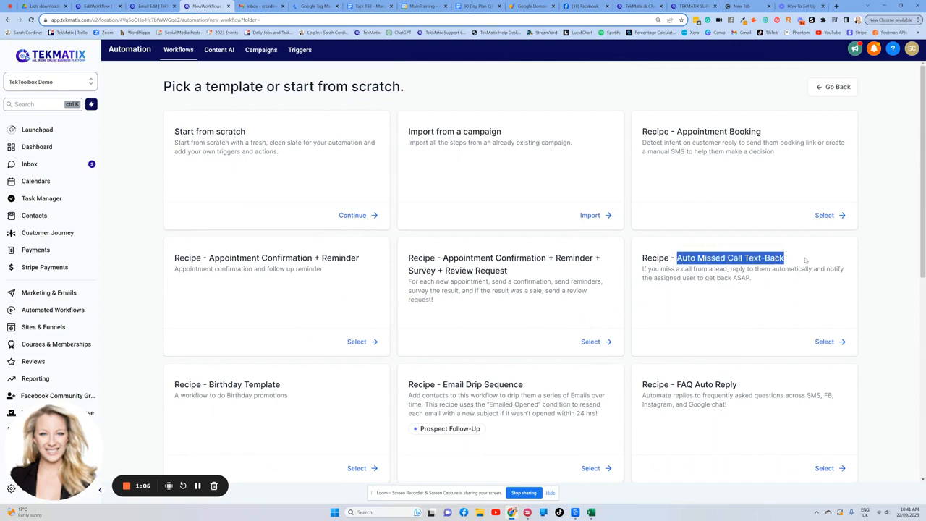
click(825, 341)
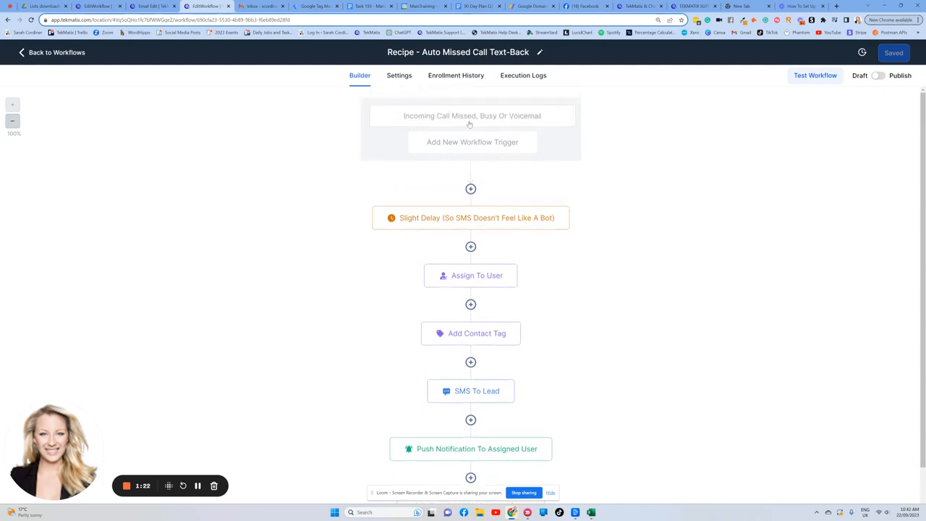
mouse_move(464, 126)
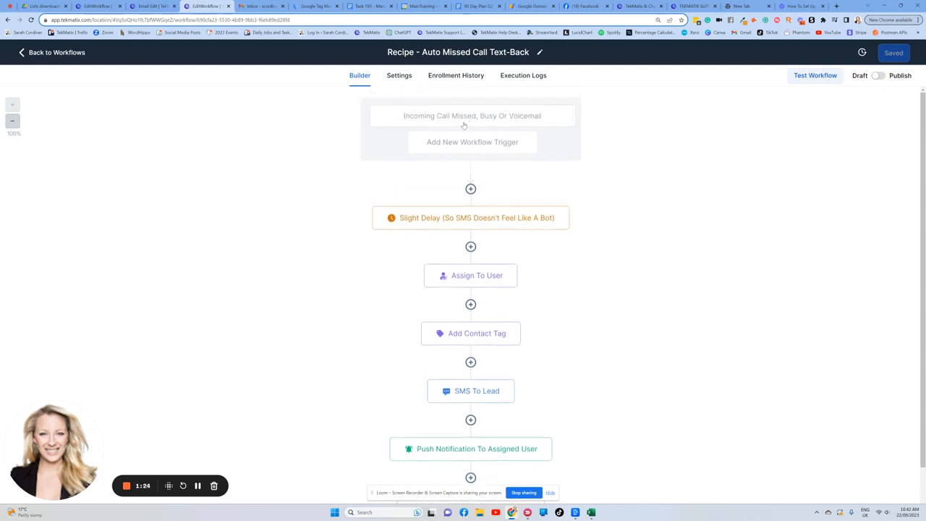
click(471, 116)
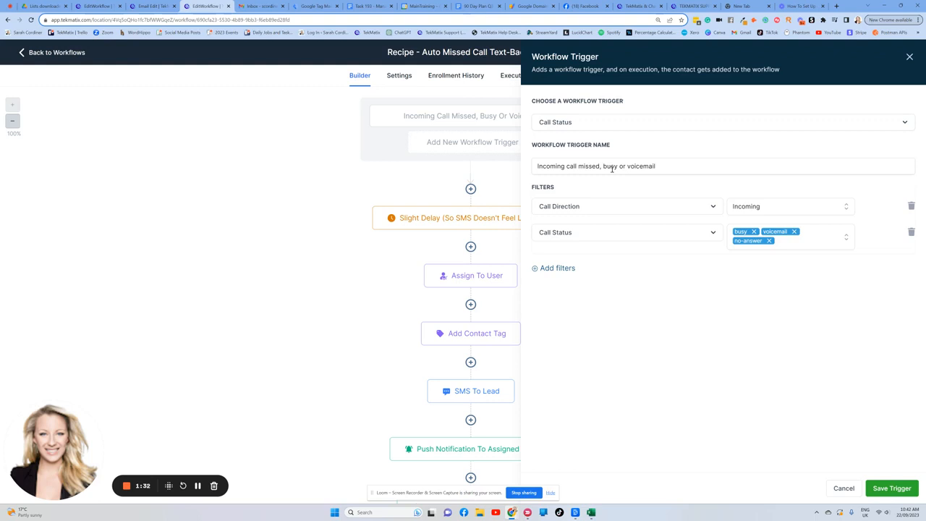
mouse_move(582, 140)
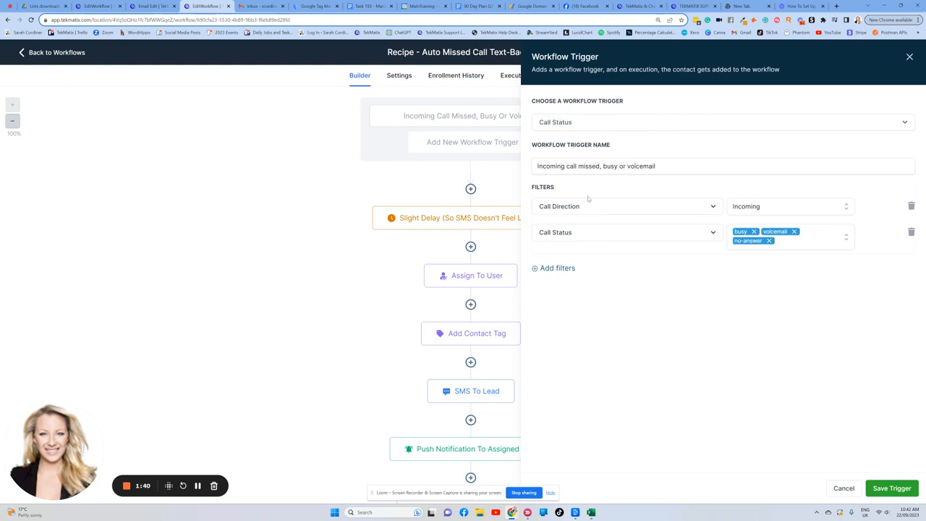
mouse_move(669, 211)
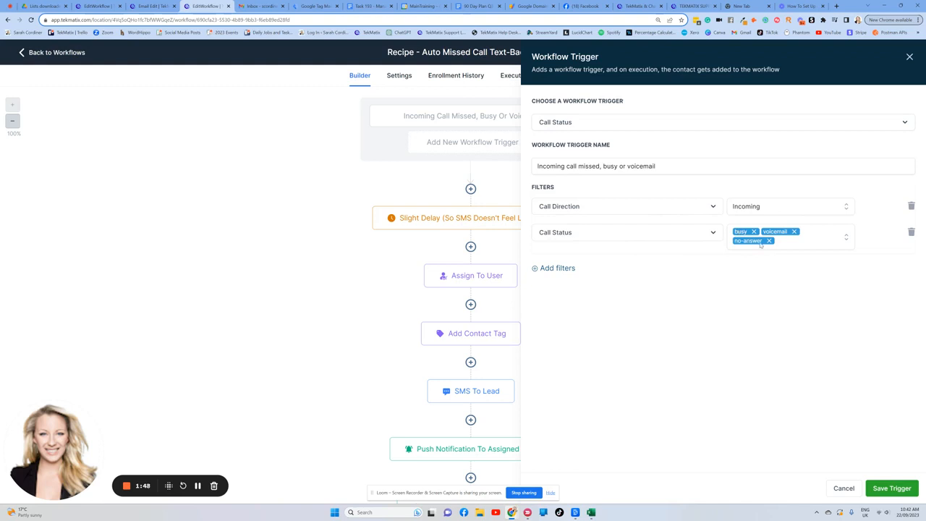
mouse_move(816, 222)
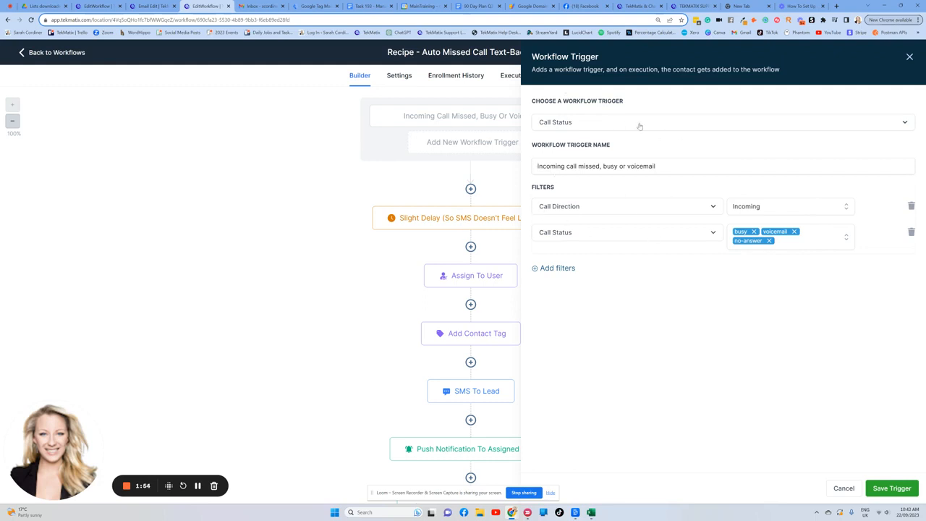
mouse_move(807, 132)
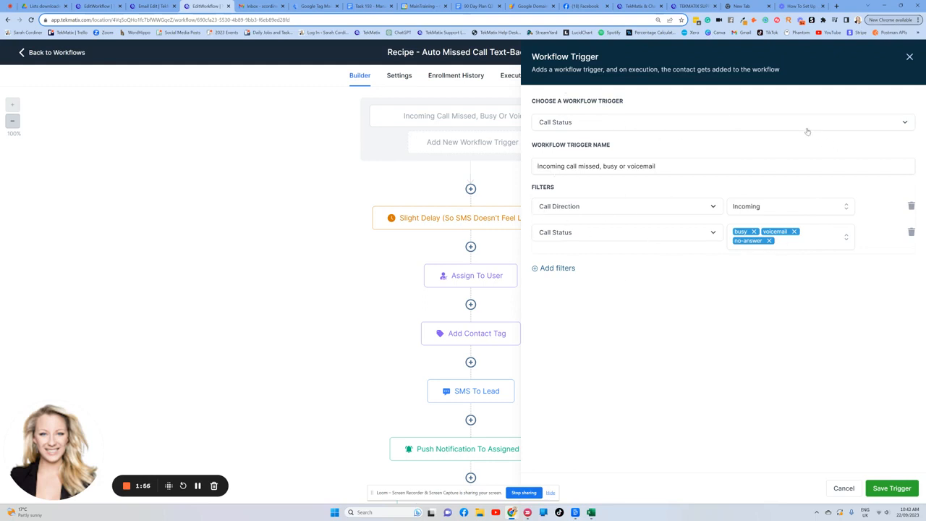
click(891, 488)
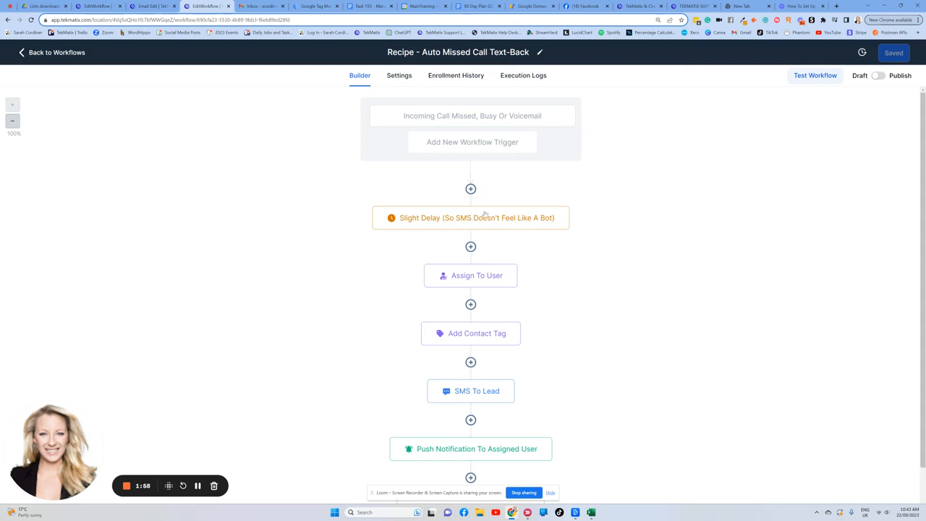
click(470, 217)
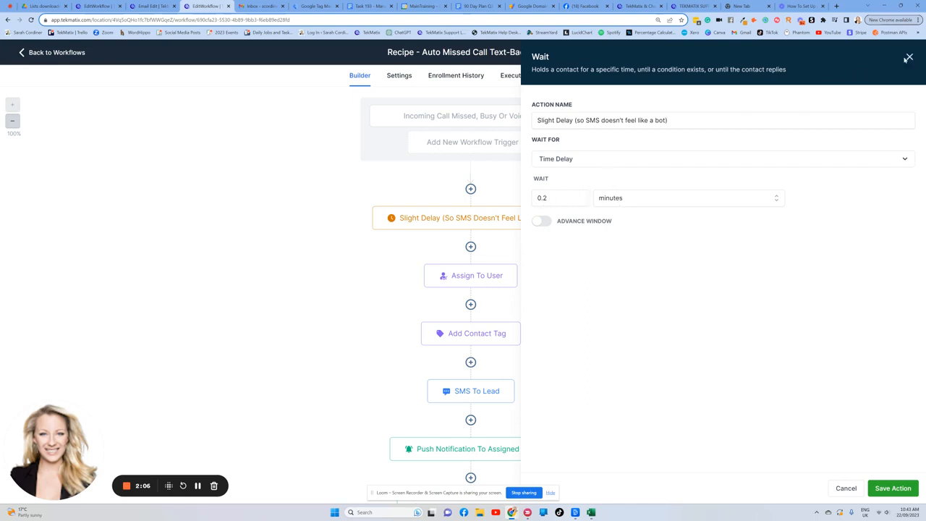
click(470, 239)
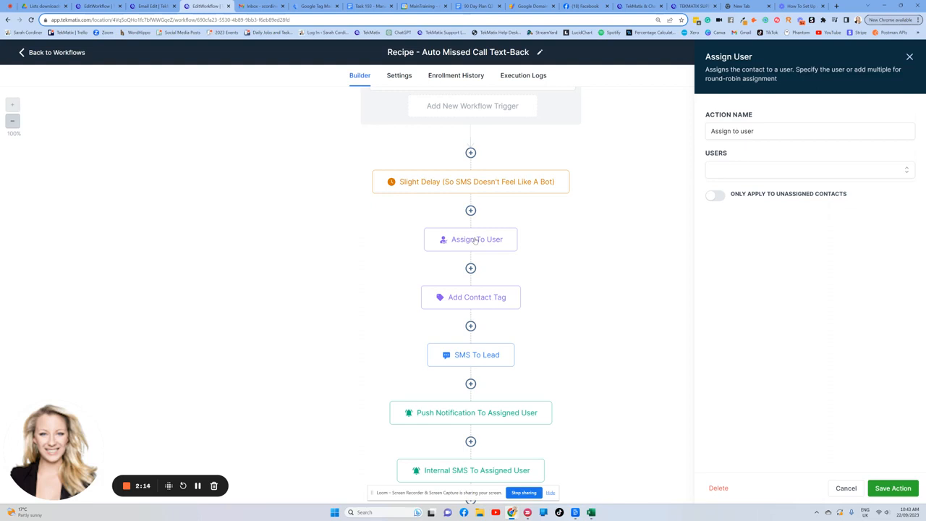
mouse_move(466, 238)
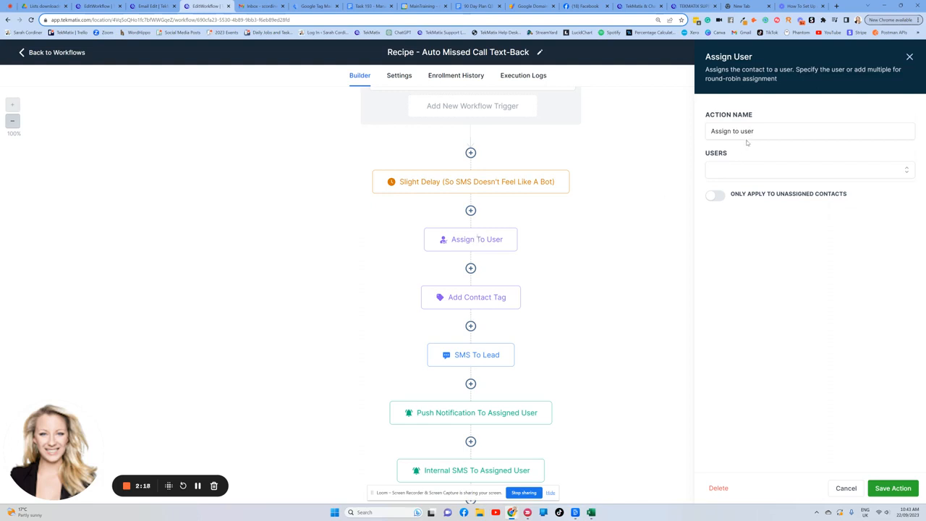
click(809, 170)
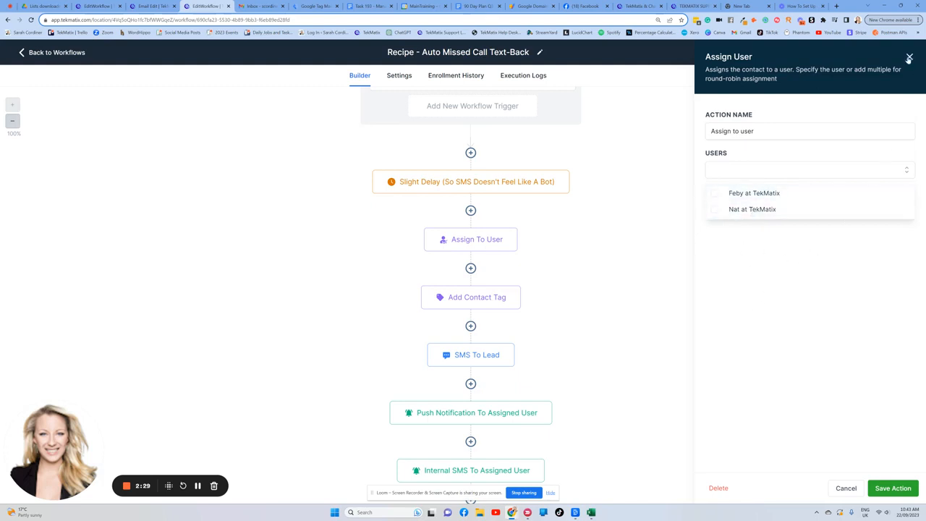
click(471, 298)
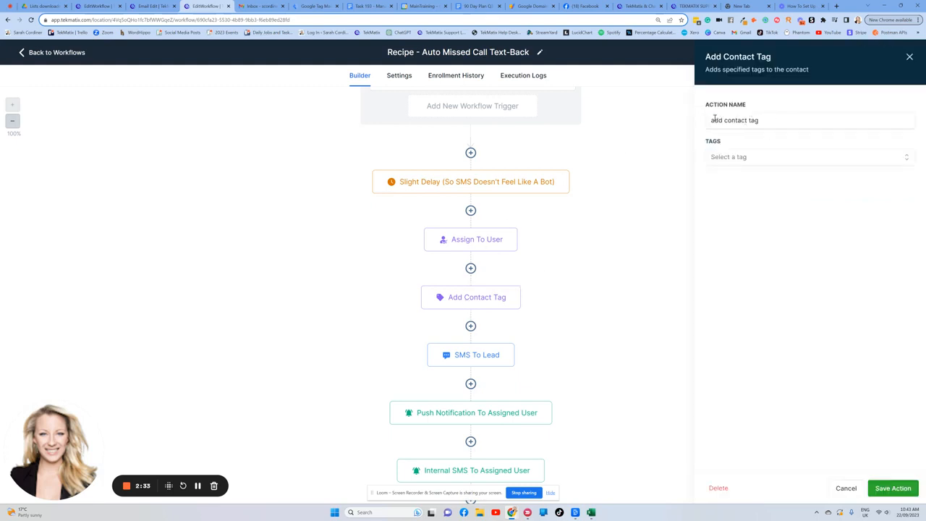
- Add the new tag 'missed a call from this person' to the Add Contact Tag step
click(809, 157)
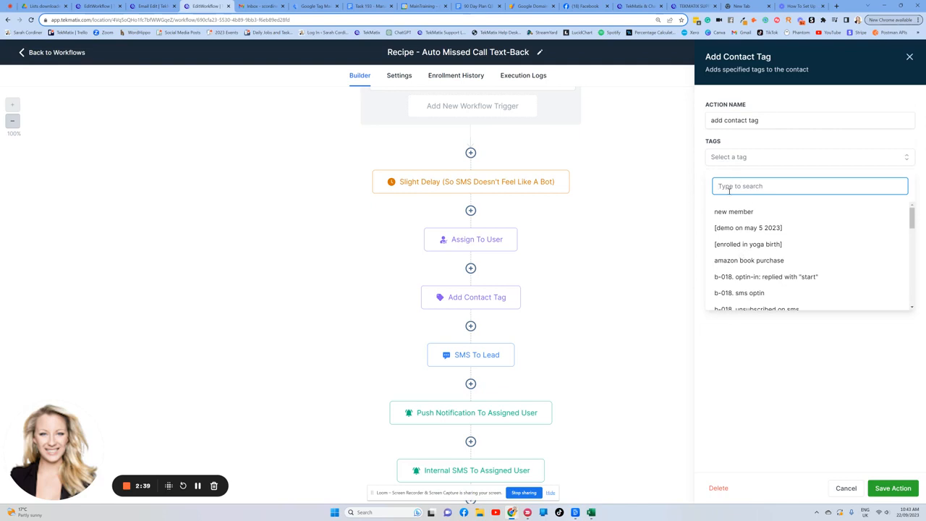
text(Missed a call from this person)
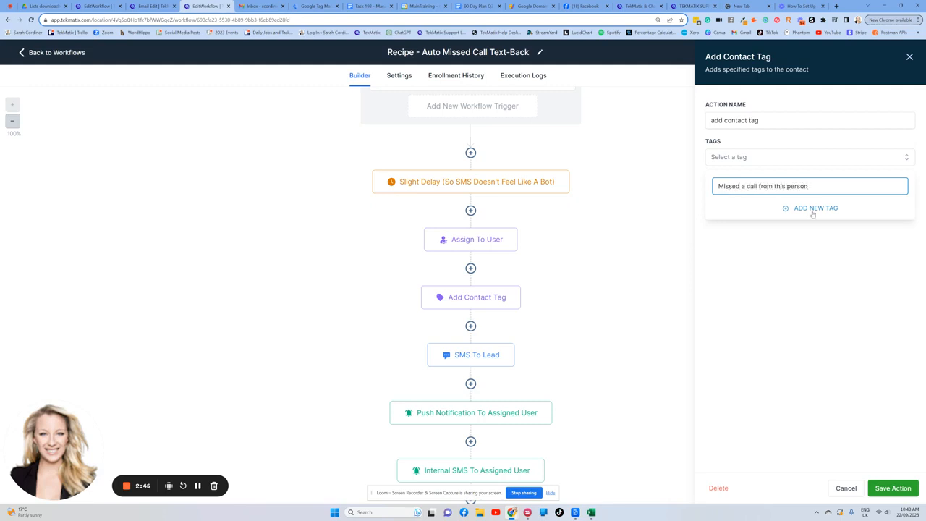
click(813, 208)
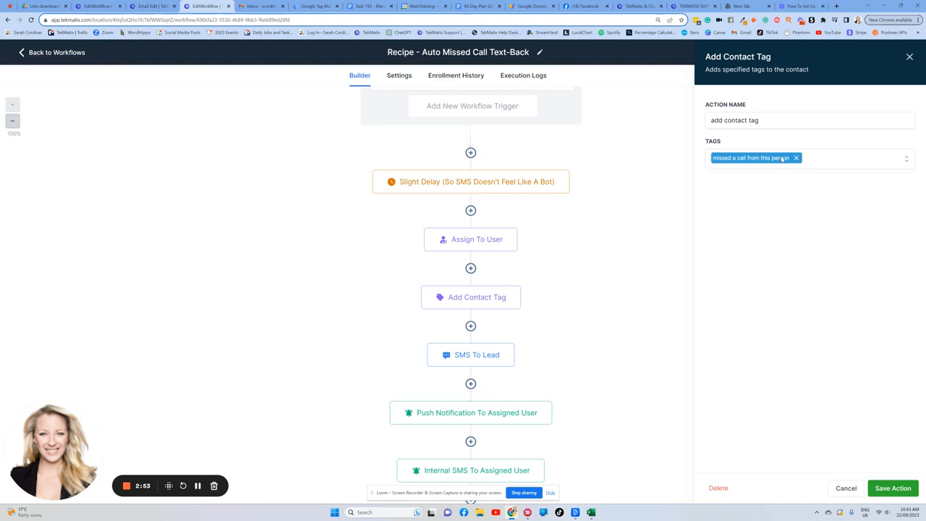
mouse_move(864, 68)
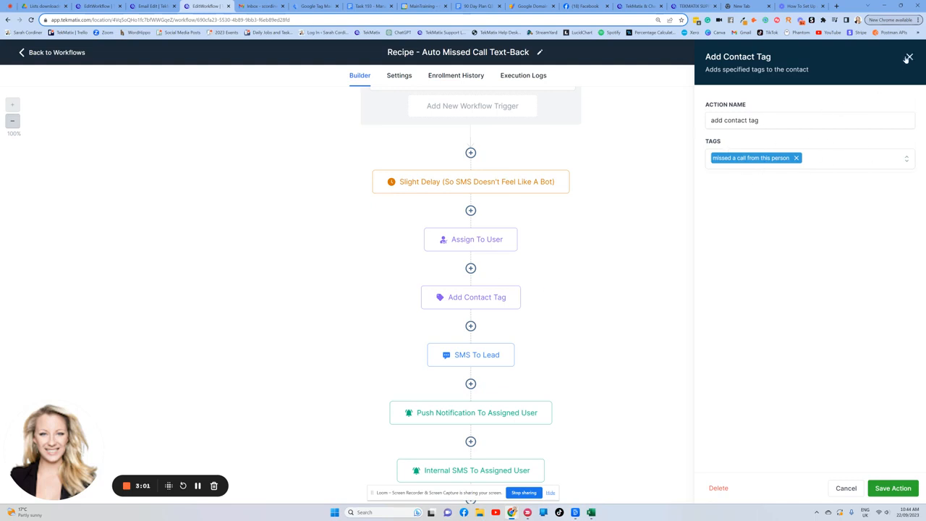
- Close the Add Contact Tag settings panel and scroll the workflow canvas
click(906, 57)
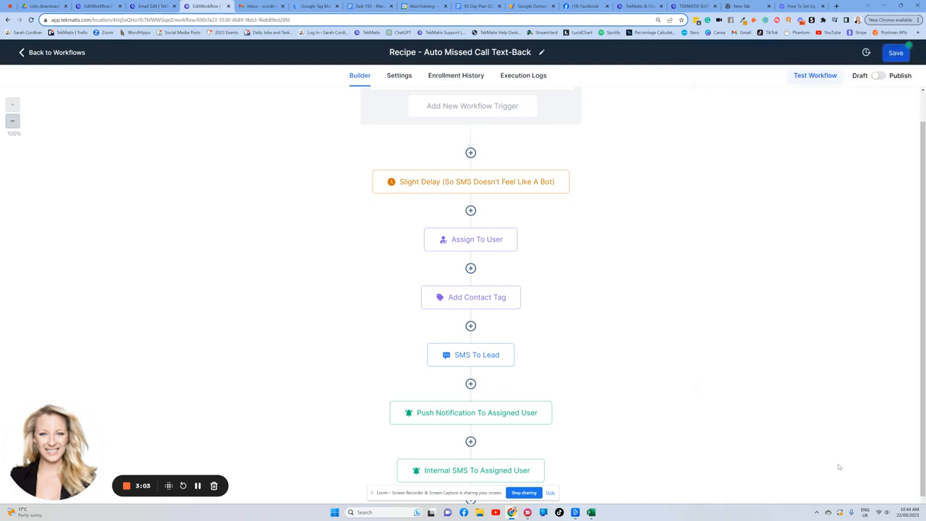
scroll(down, 3)
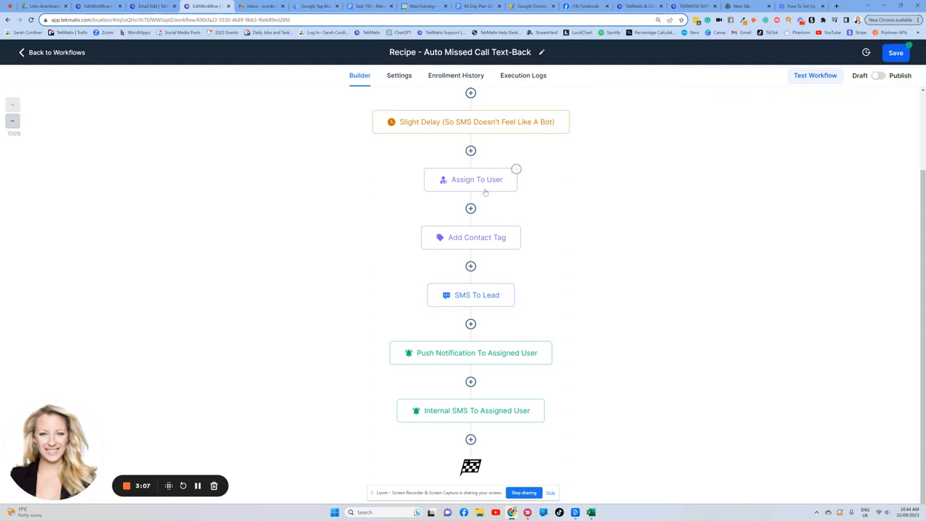
scroll(up, 3)
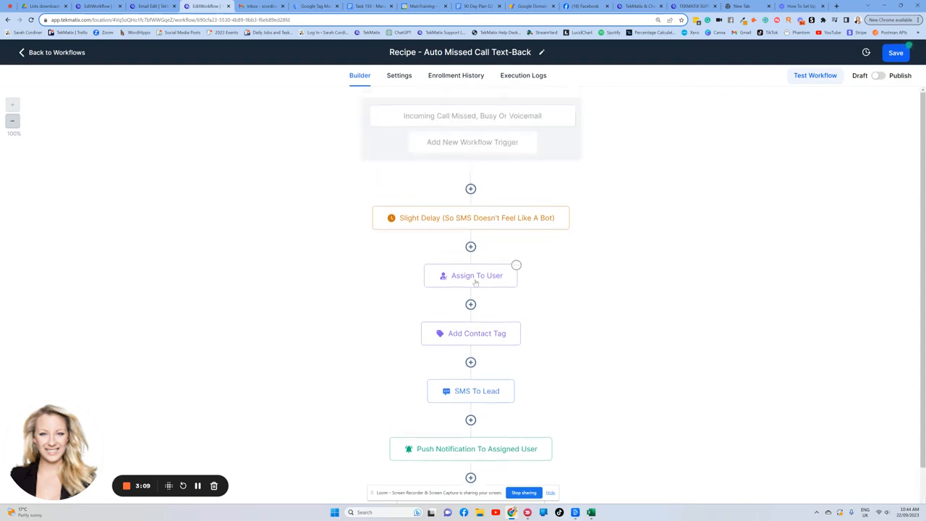
scroll(down, 3)
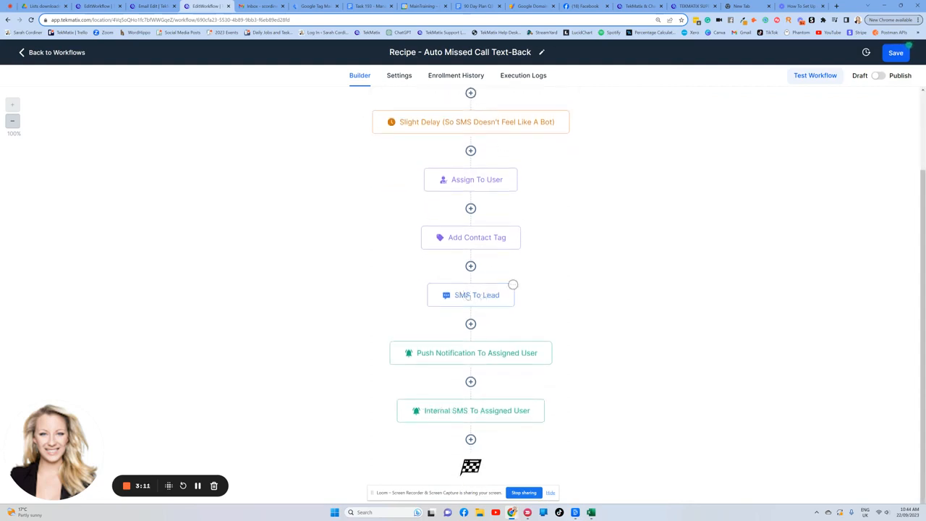
click(471, 294)
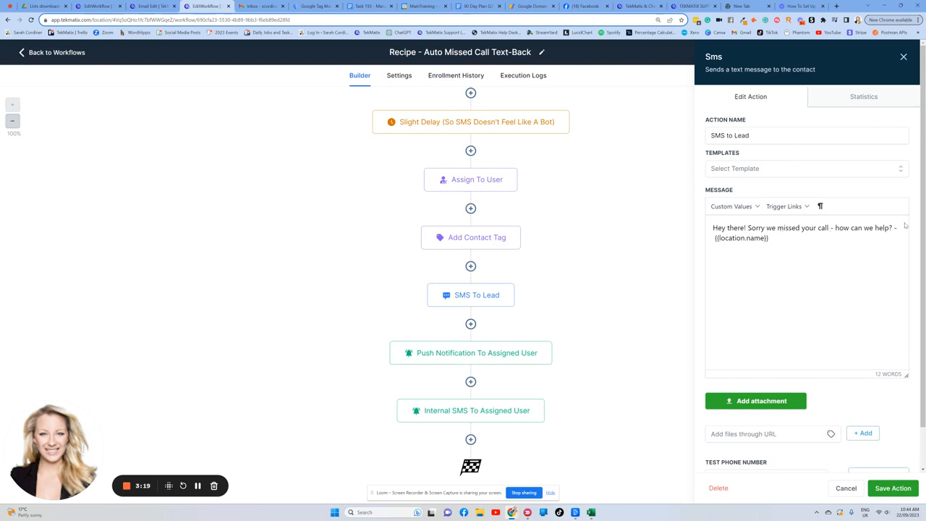
mouse_move(813, 255)
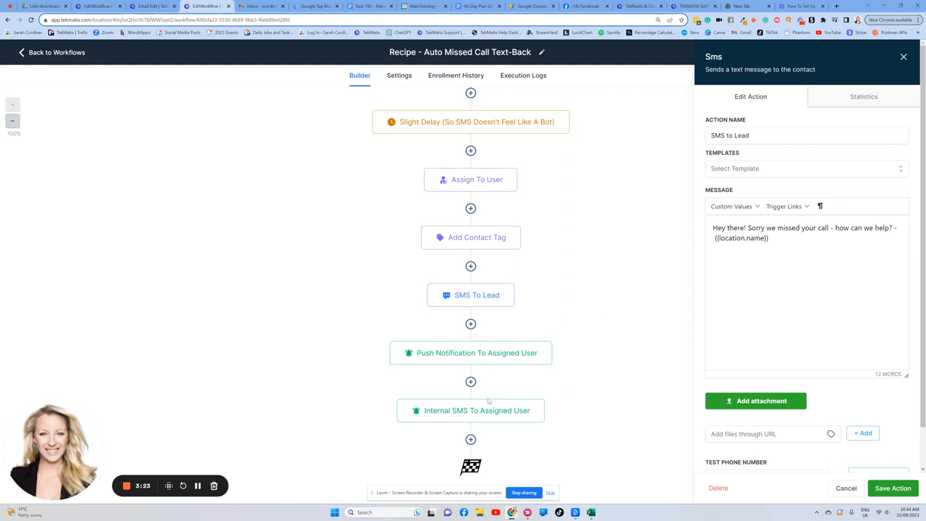
mouse_move(414, 171)
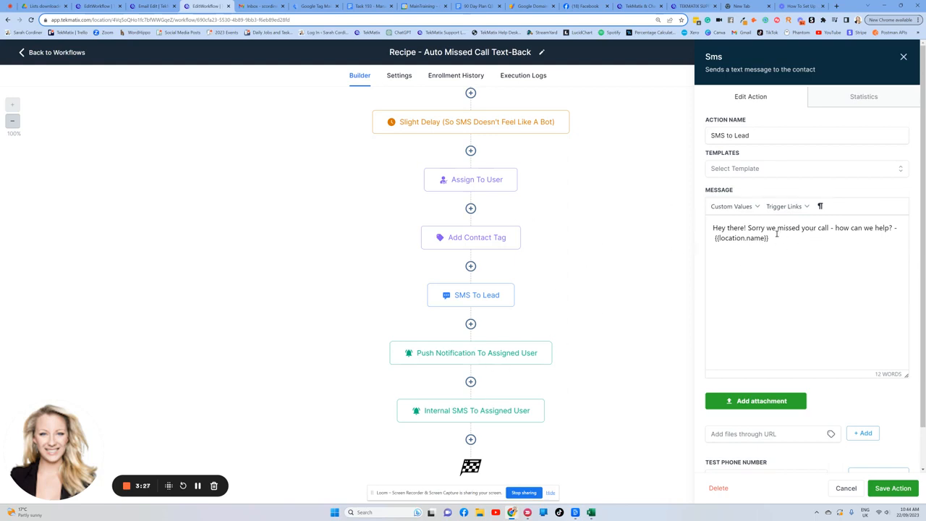
mouse_move(85, 190)
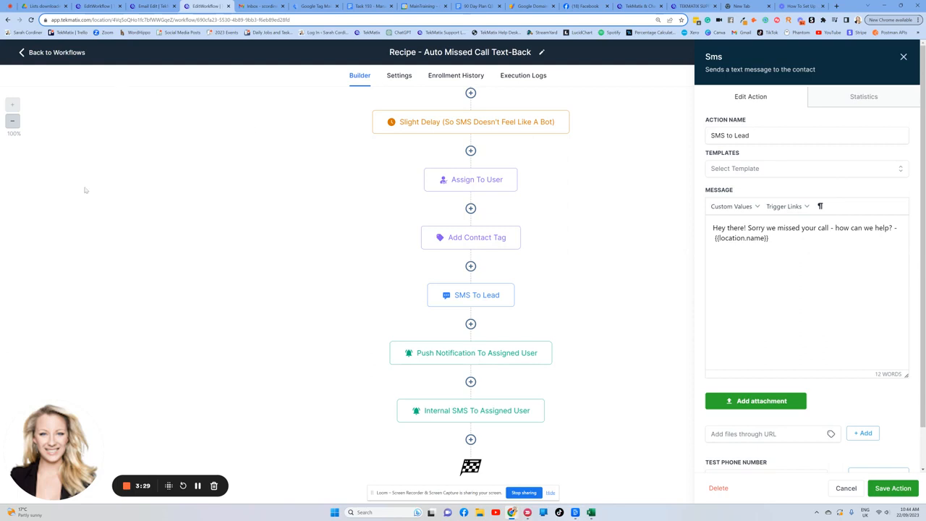
mouse_move(171, 66)
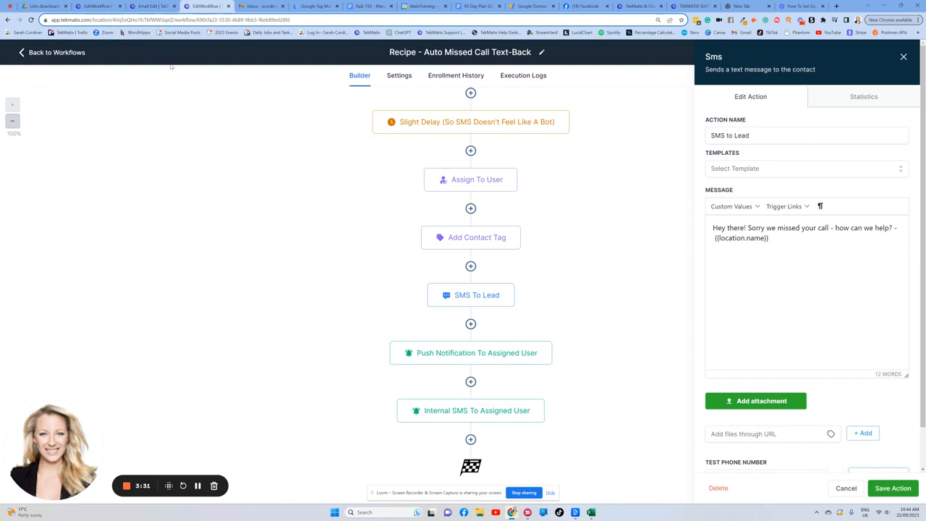
mouse_move(828, 264)
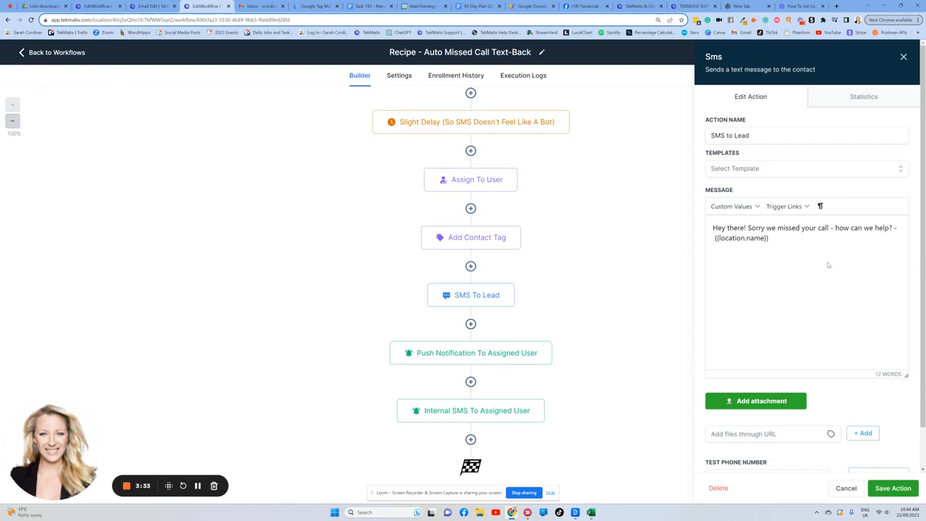
mouse_move(810, 247)
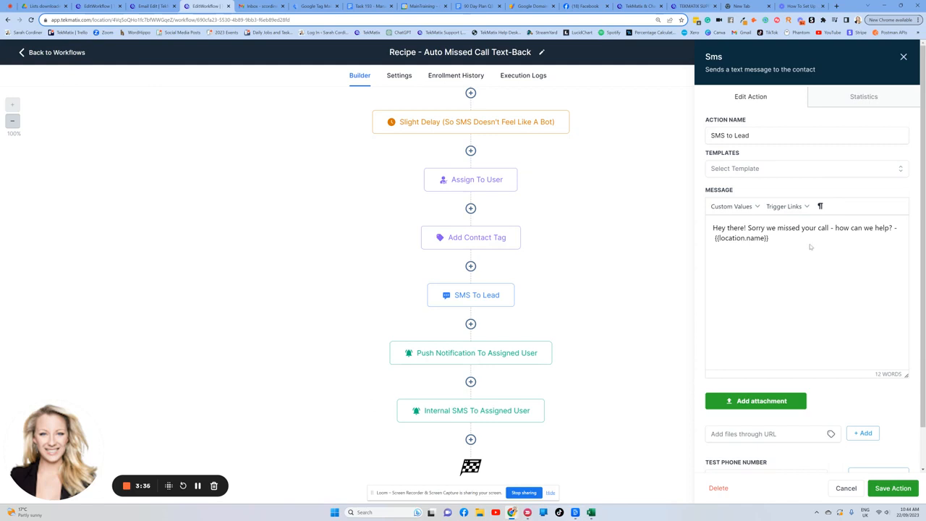
mouse_move(776, 230)
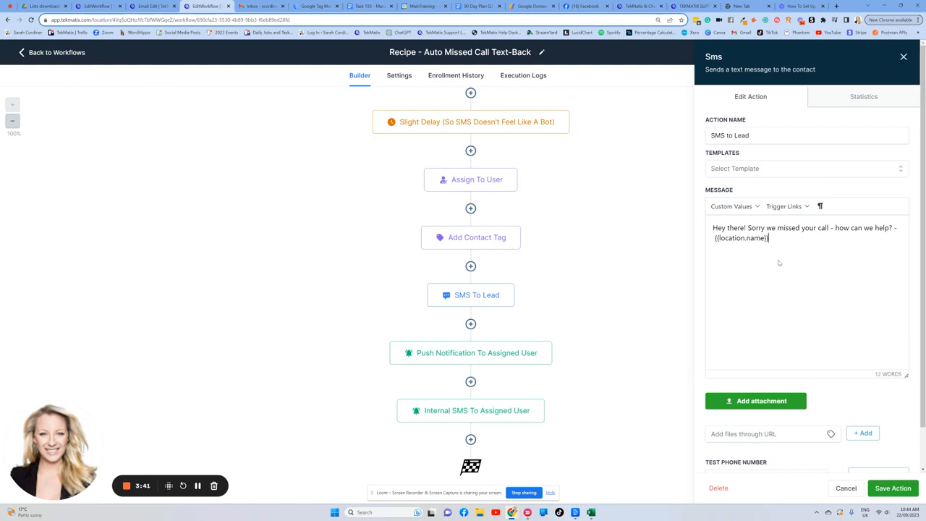
click(890, 488)
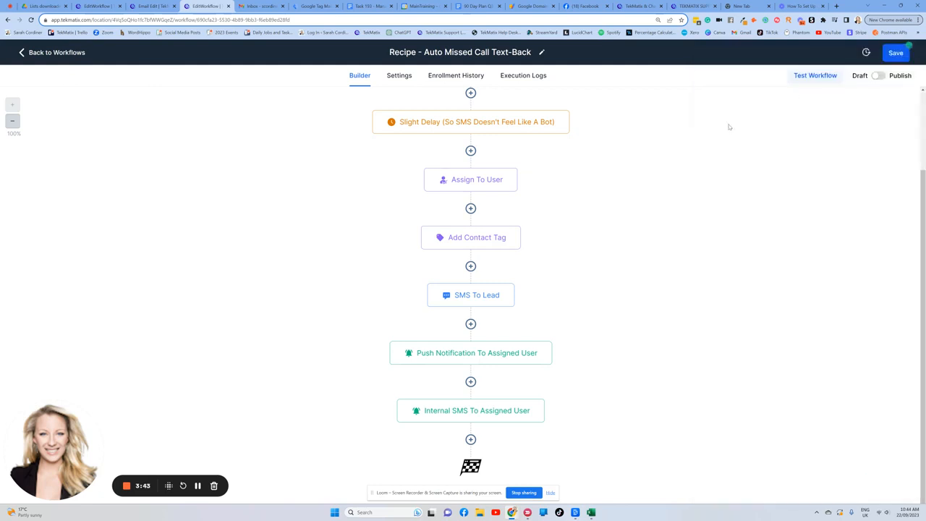
mouse_move(621, 291)
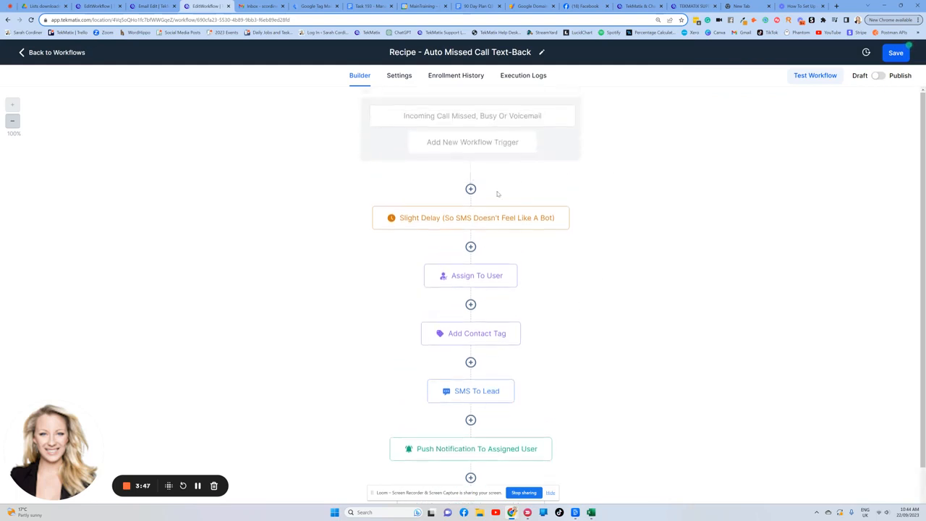
click(470, 188)
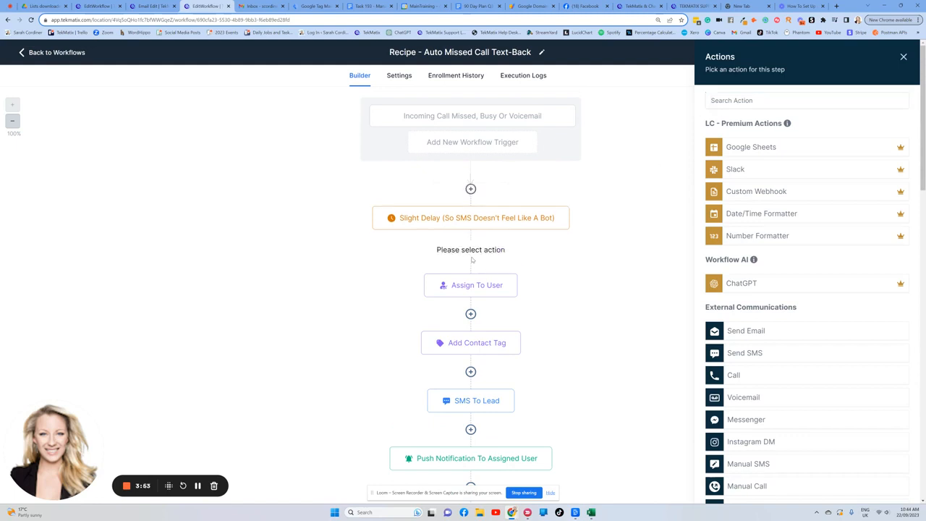
text(v)
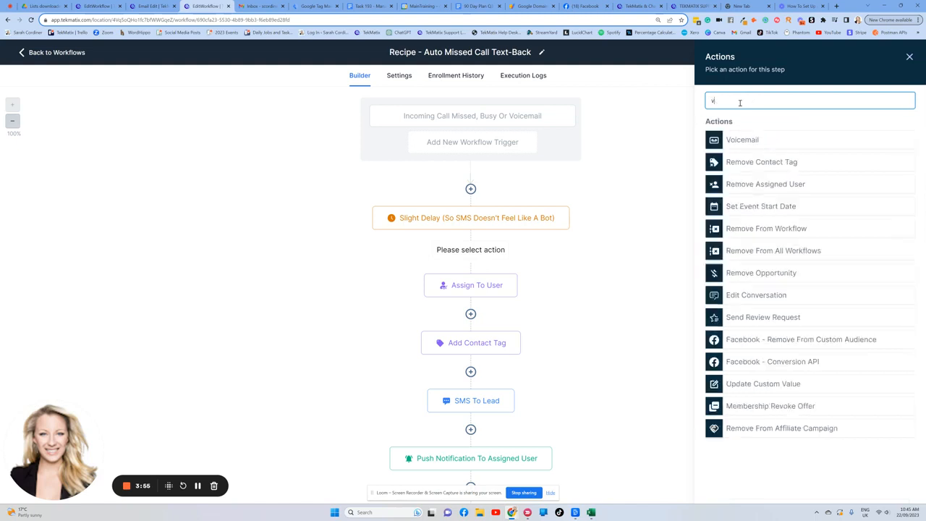
click(742, 140)
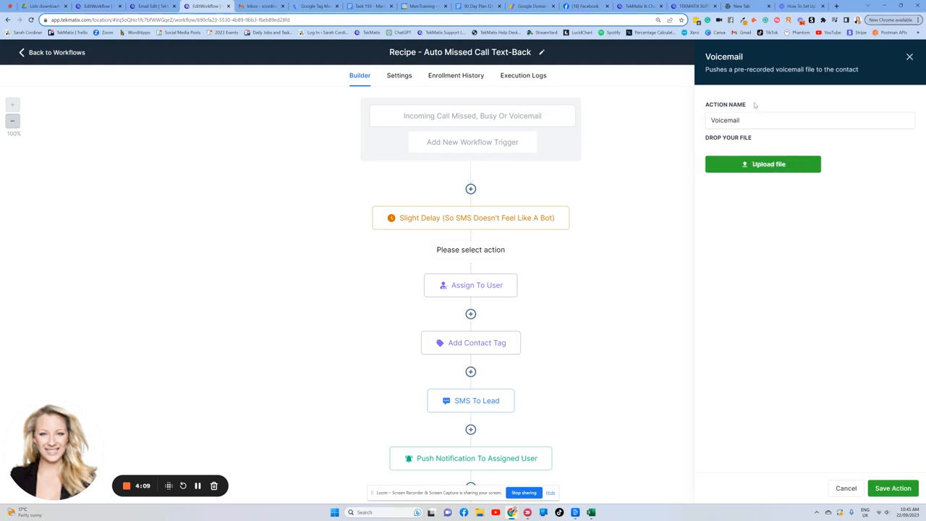
click(845, 488)
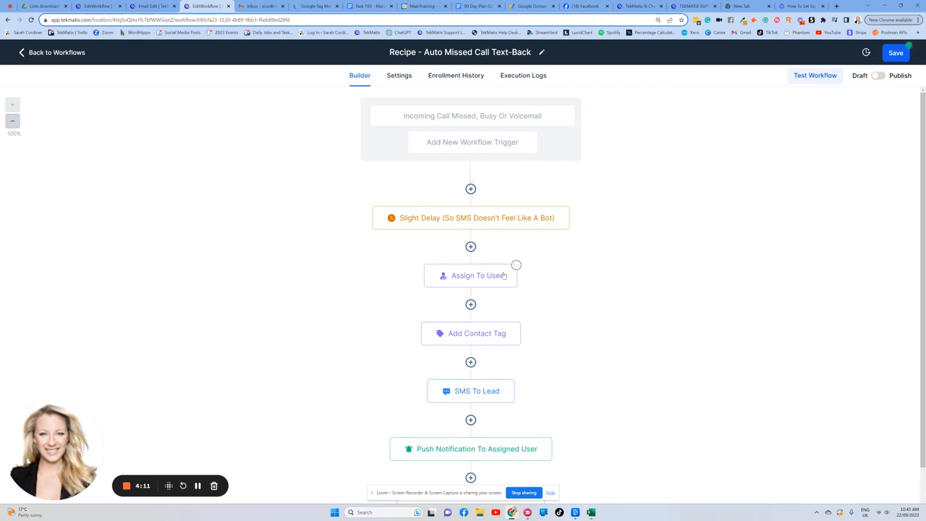
scroll(down, 3)
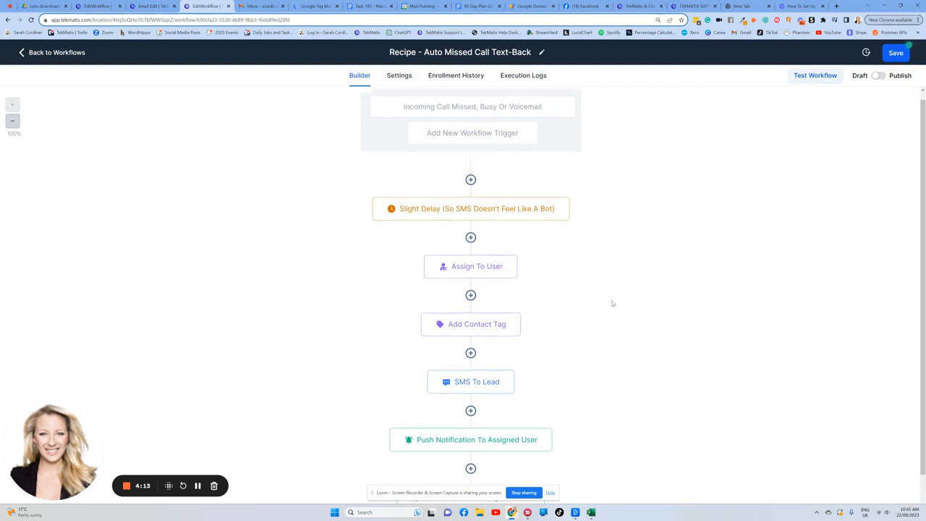
scroll(down, 3)
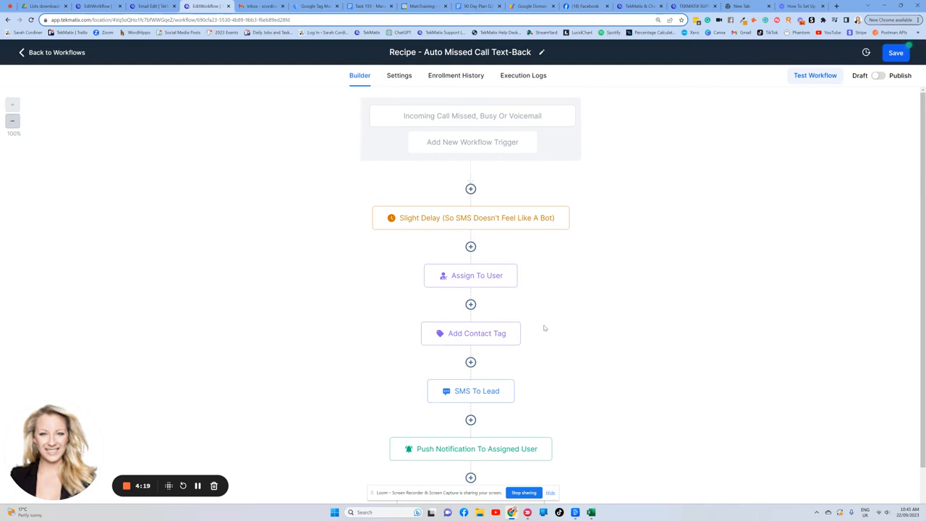
mouse_move(53, 114)
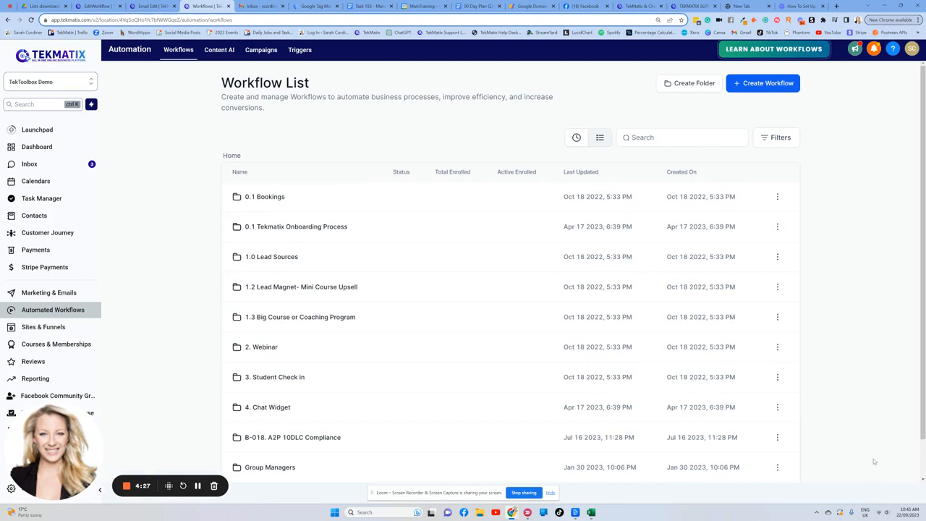
mouse_move(887, 460)
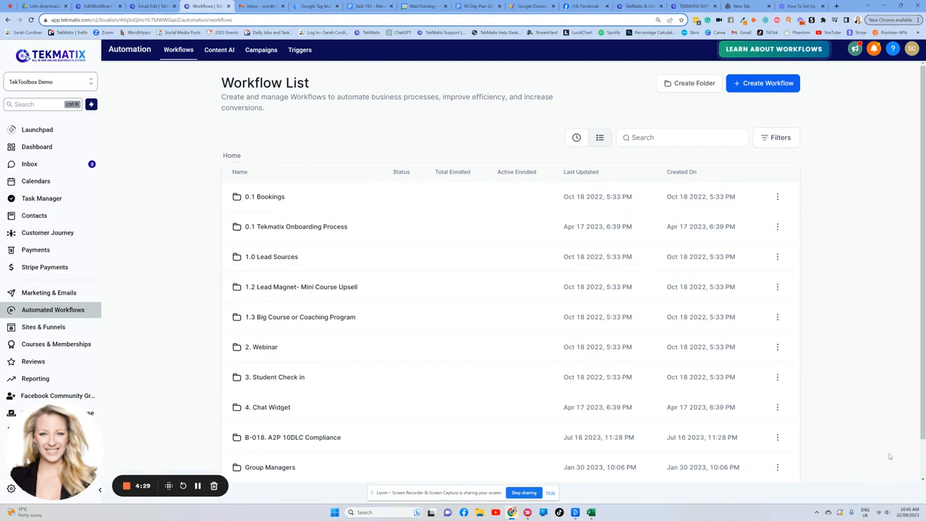
mouse_move(36, 147)
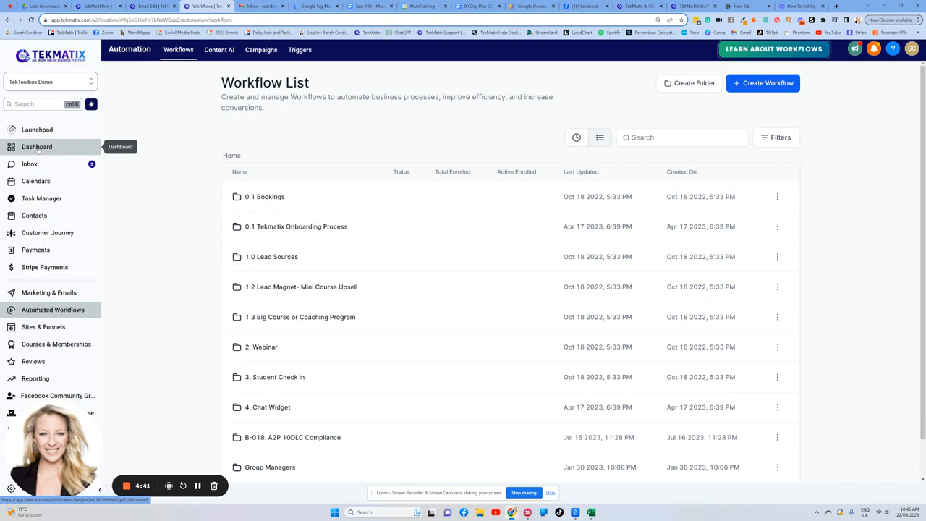
mouse_move(153, 395)
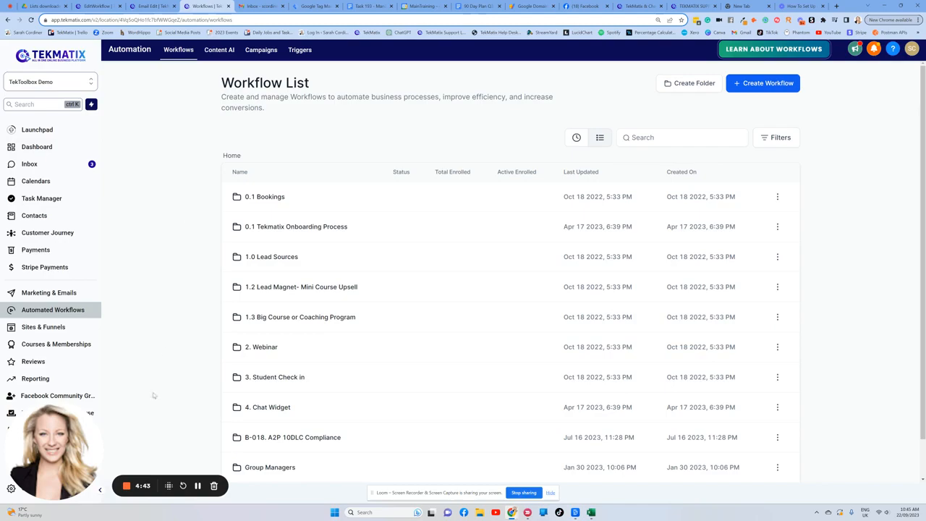